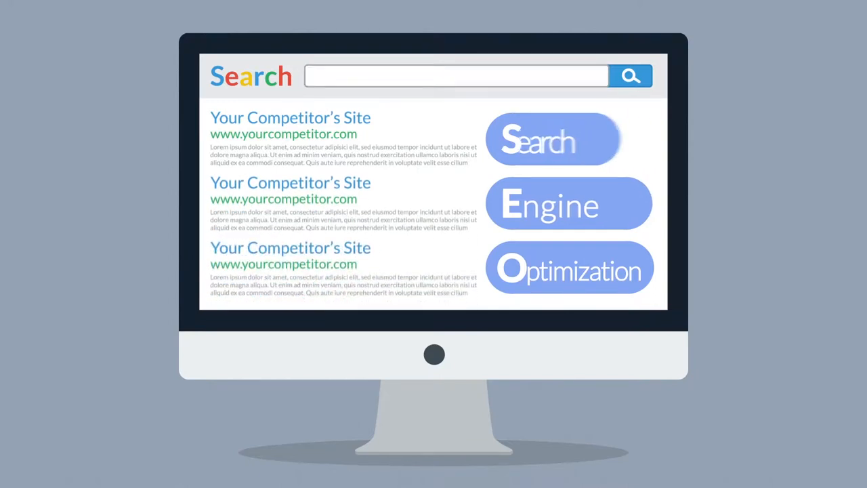
{"action": "type", "text": "competitive key"}
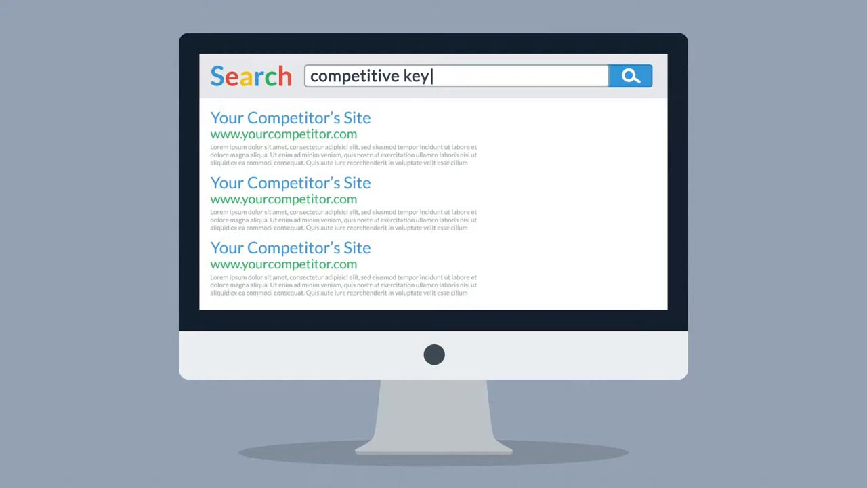
{"action": "type", "text": "words"}
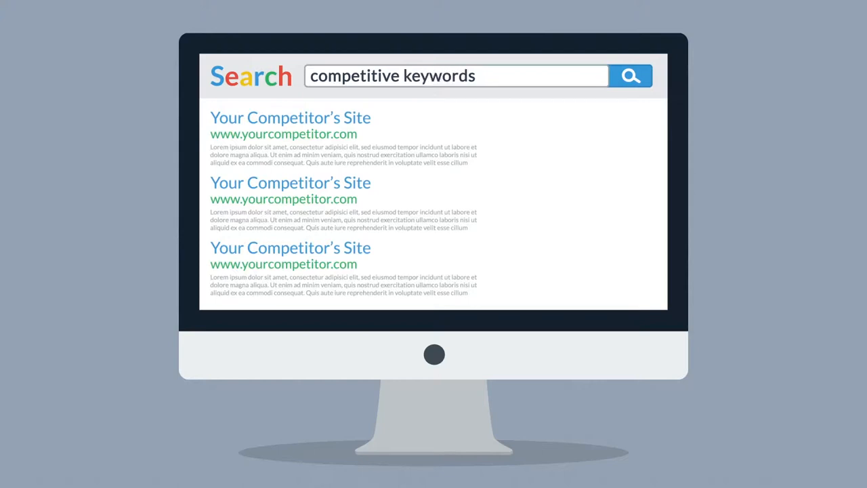